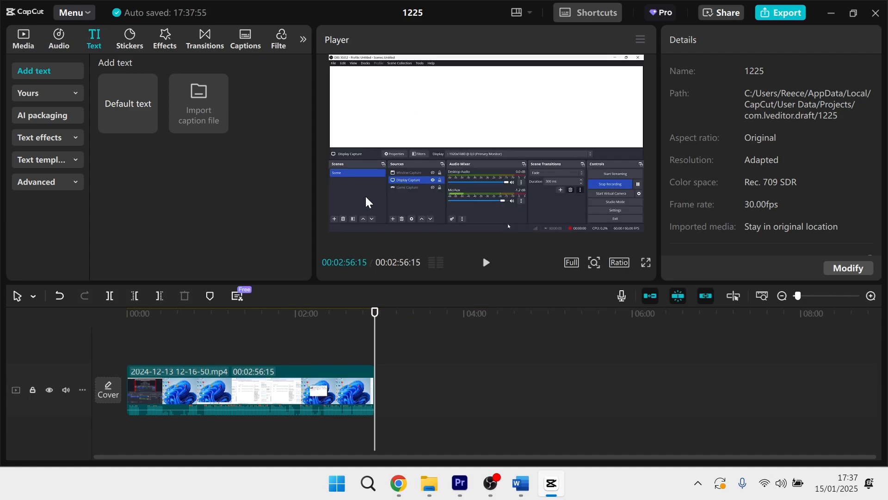
mouse_move(404, 345)
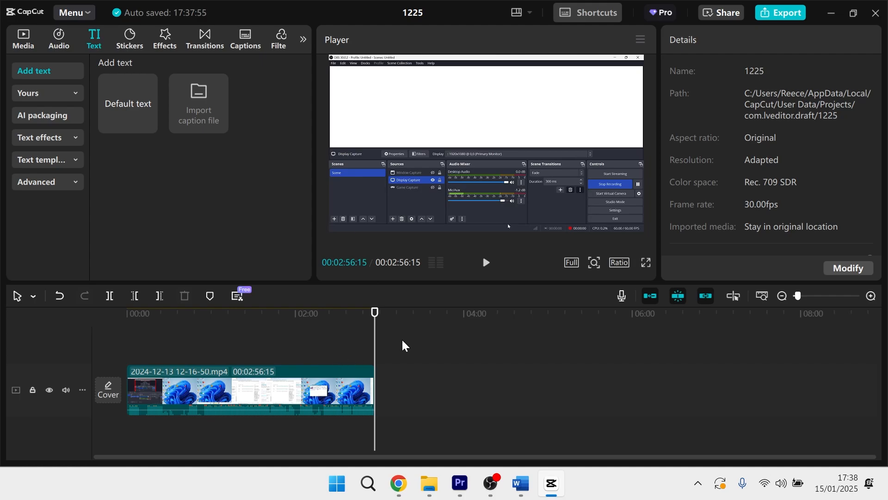
Add a Default text clip right after the video clip and select its text box.
click(250, 391)
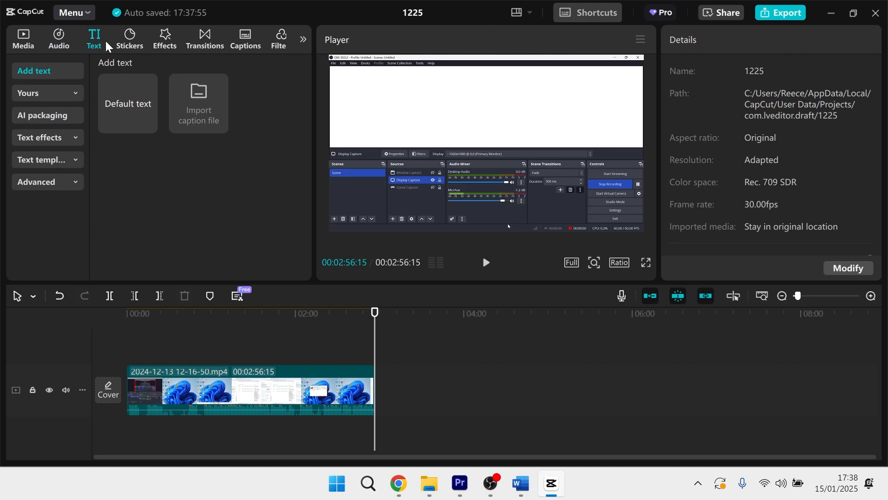
mouse_move(153, 91)
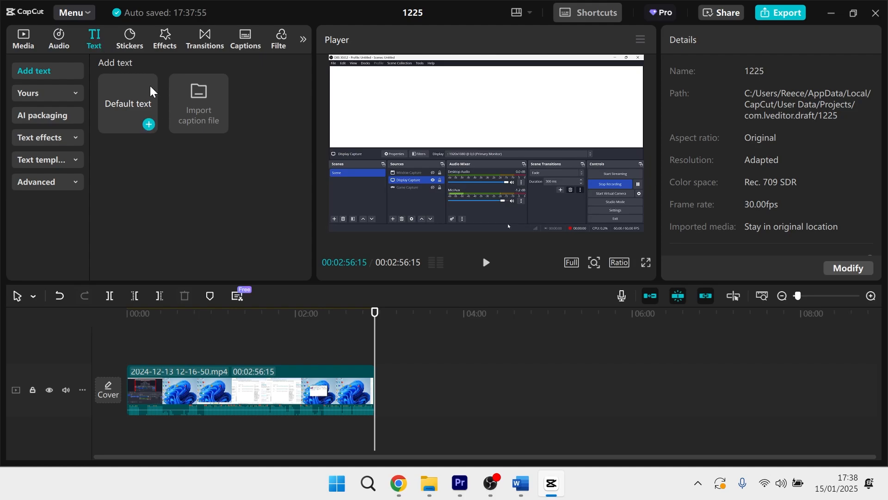
drag(128, 103, 276, 185)
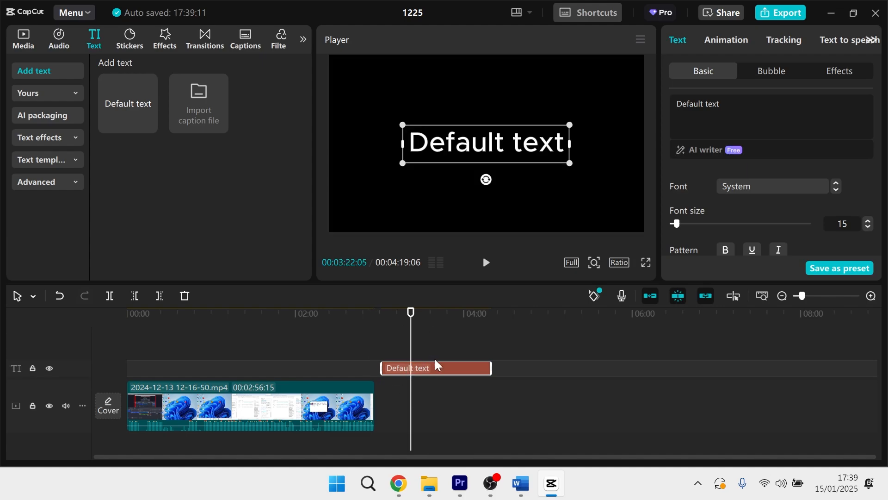
mouse_move(444, 373)
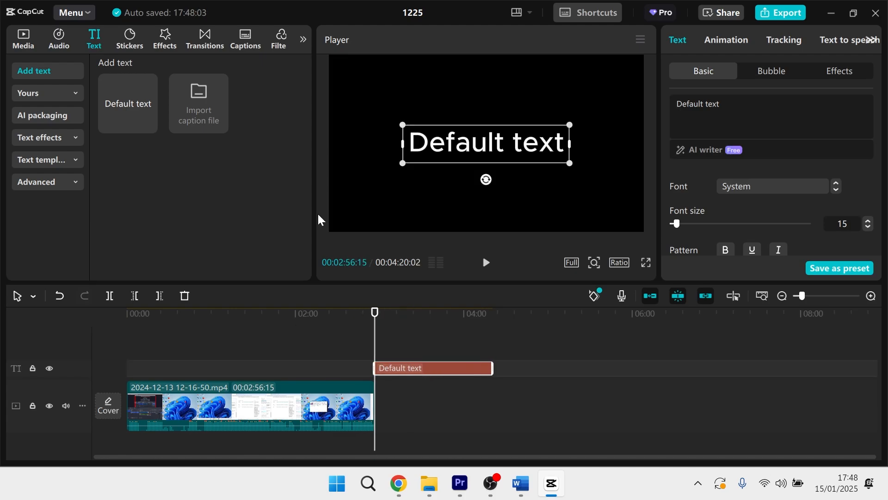
mouse_move(737, 96)
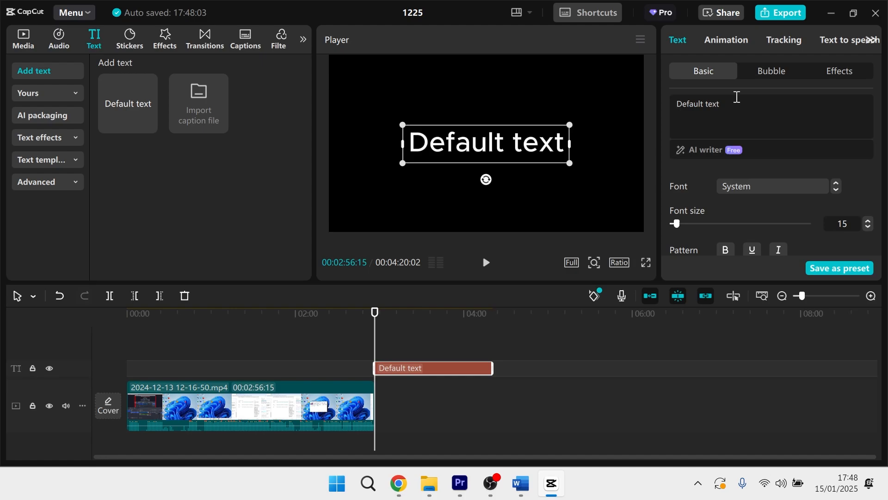
click(719, 104)
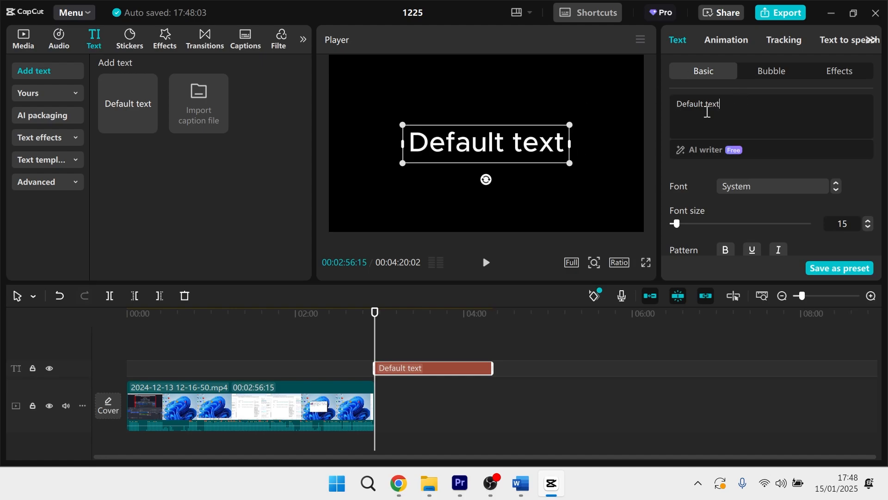
Copy the selected credits list from ChatGPT in Chrome.
click(399, 483)
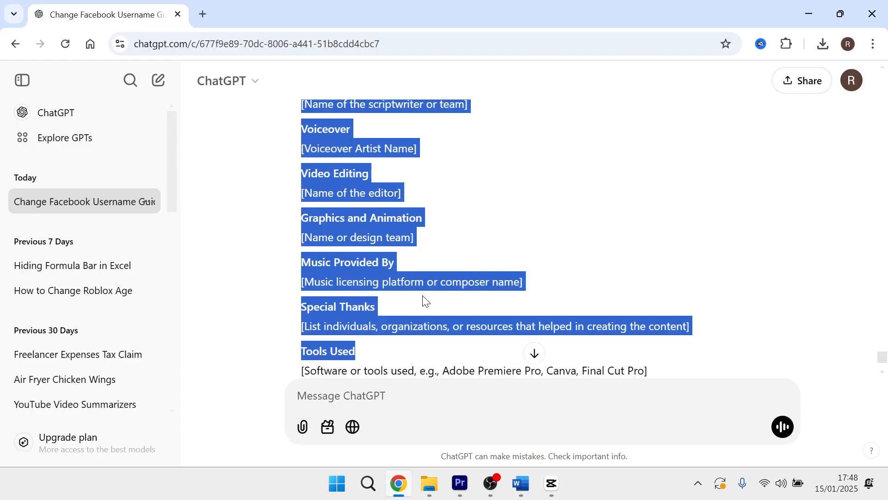
right_click(346, 159)
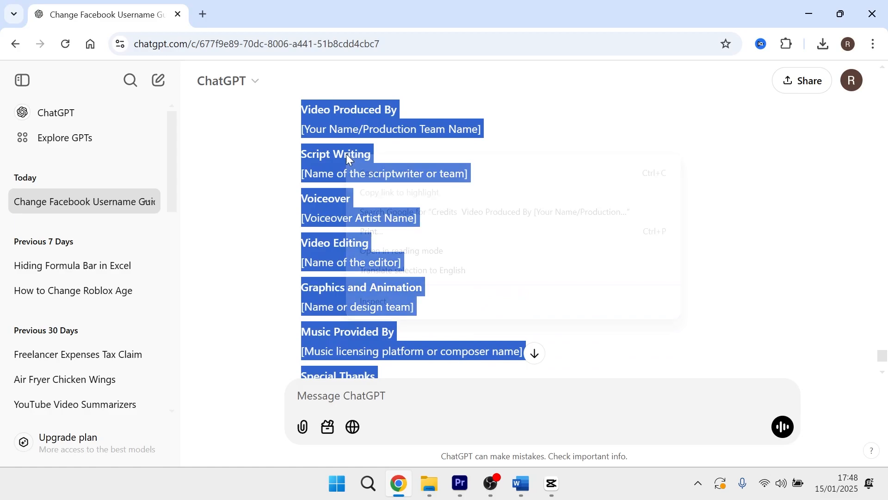
click(429, 213)
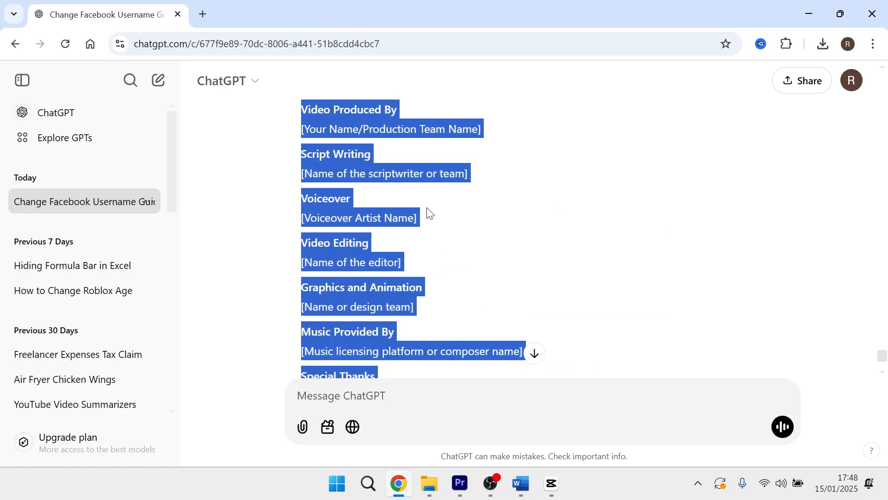
mouse_move(550, 484)
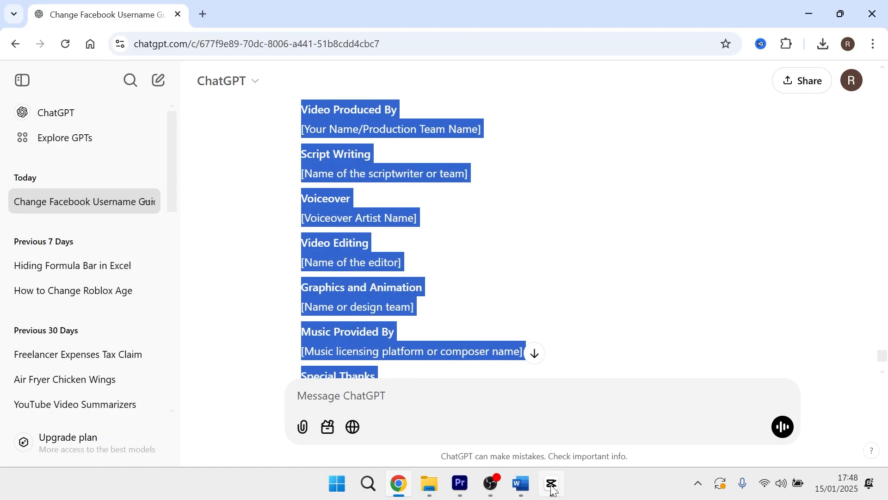
Paste the ChatGPT credits list into the CapCut text clip's text box.
click(550, 483)
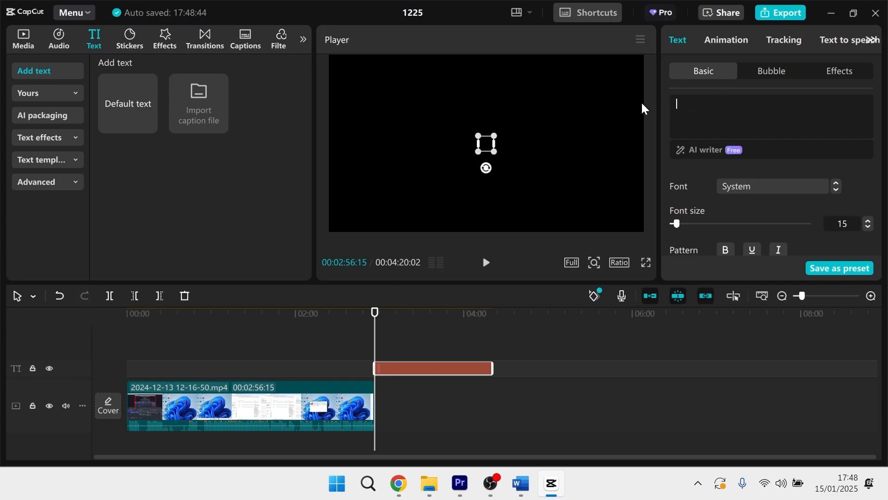
right_click(731, 116)
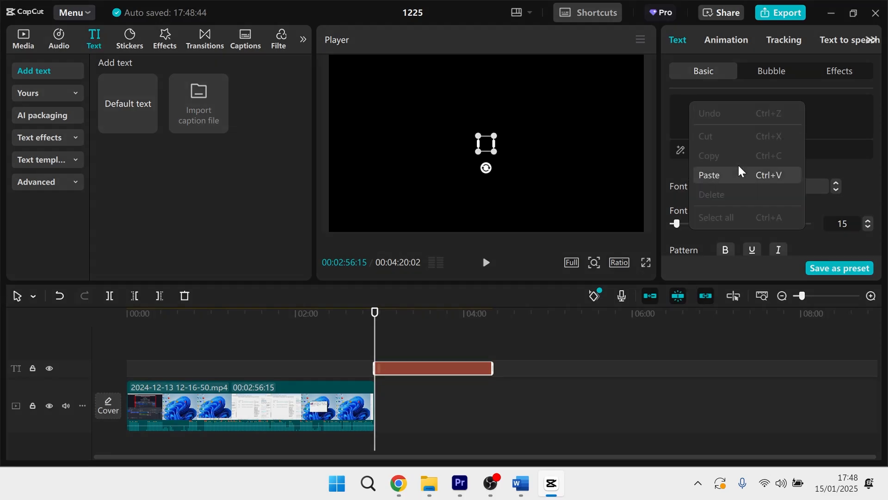
click(708, 175)
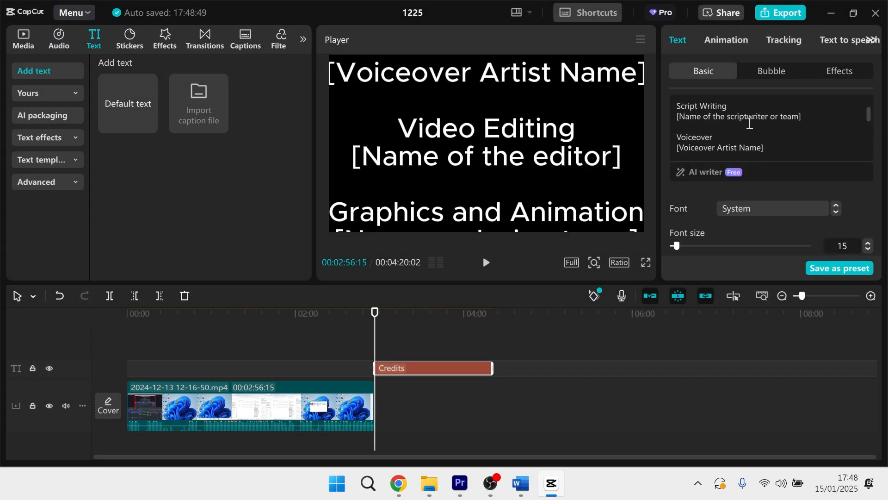
scroll(down, 3)
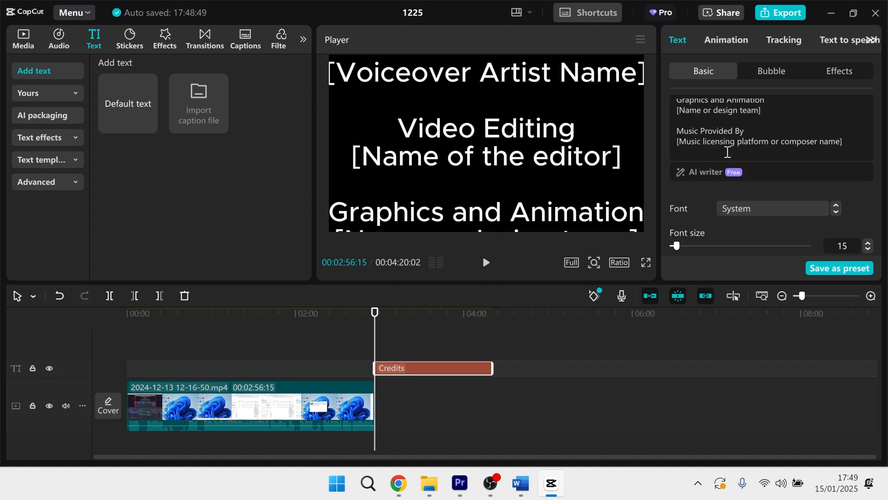
Set the credits text font to Impact.
click(771, 208)
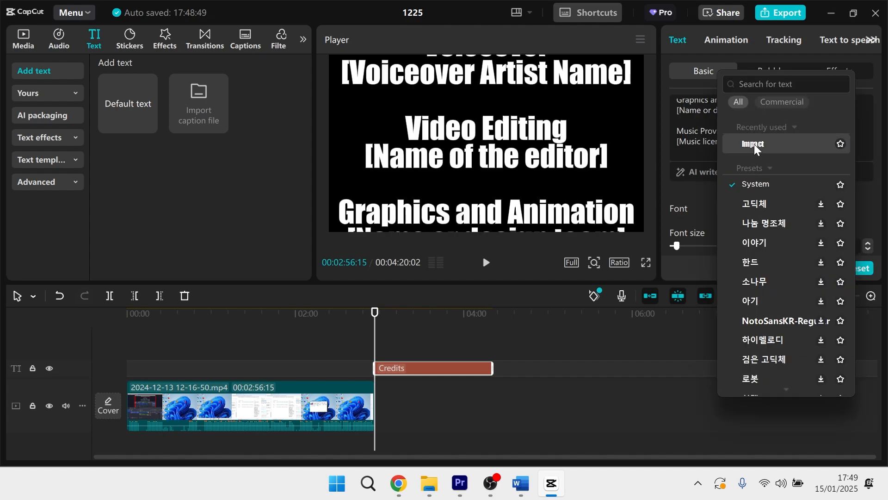
click(752, 144)
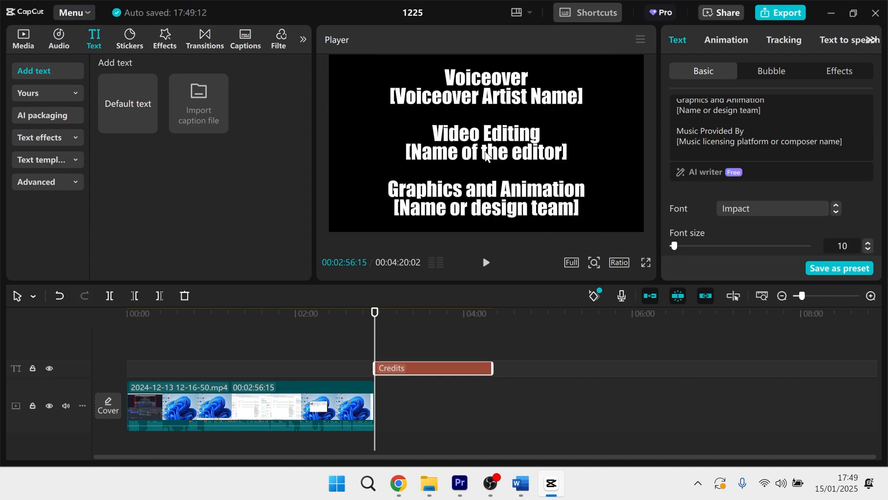
Scroll the Text panel down to the credits text's Position settings.
scroll(down, 3)
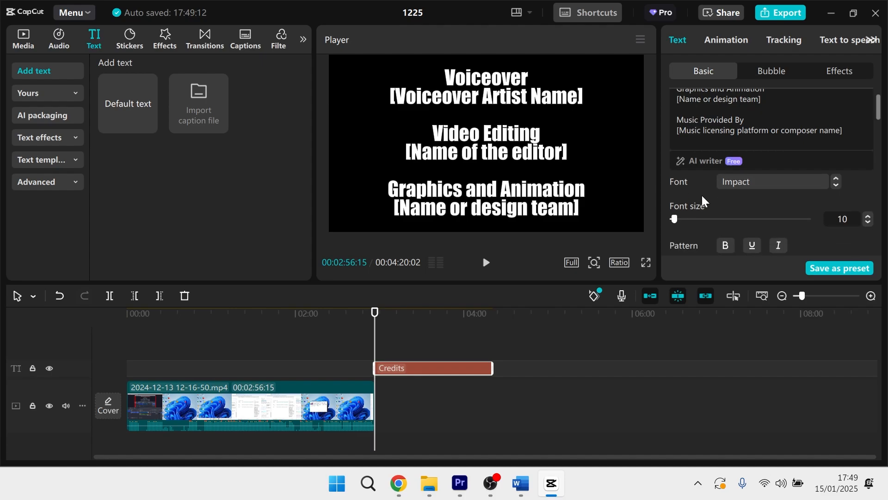
scroll(down, 3)
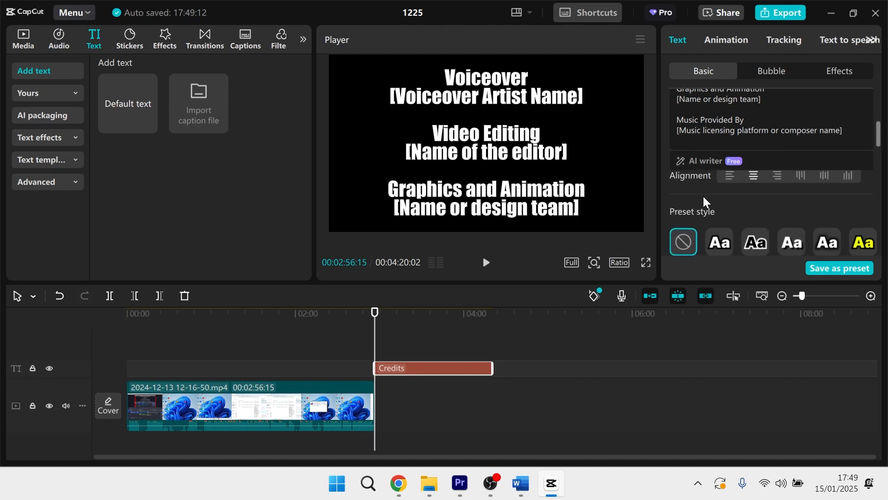
scroll(down, 3)
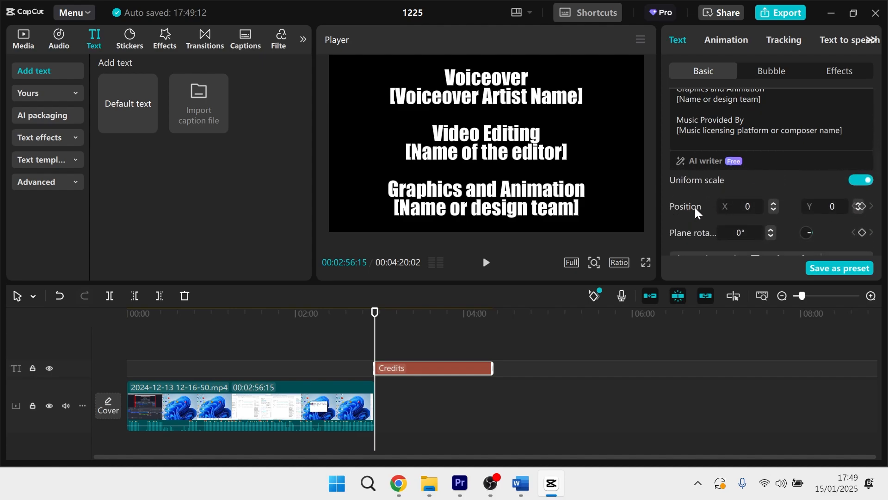
mouse_move(374, 315)
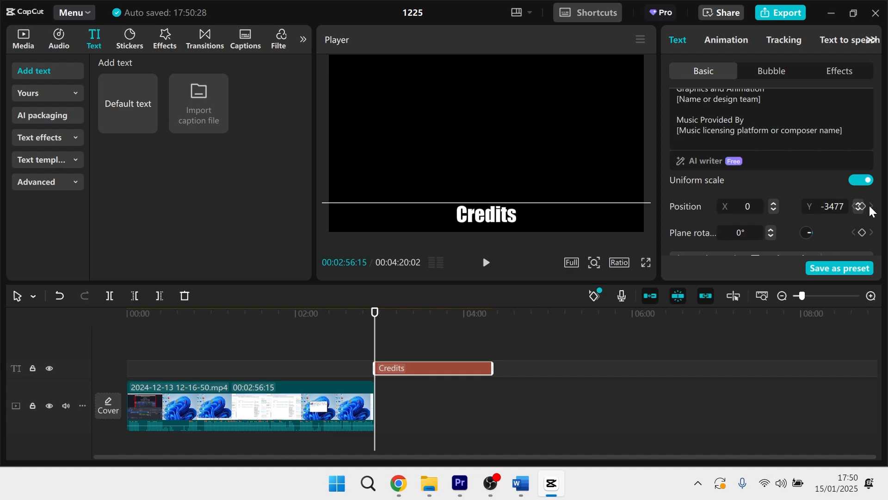
mouse_move(859, 206)
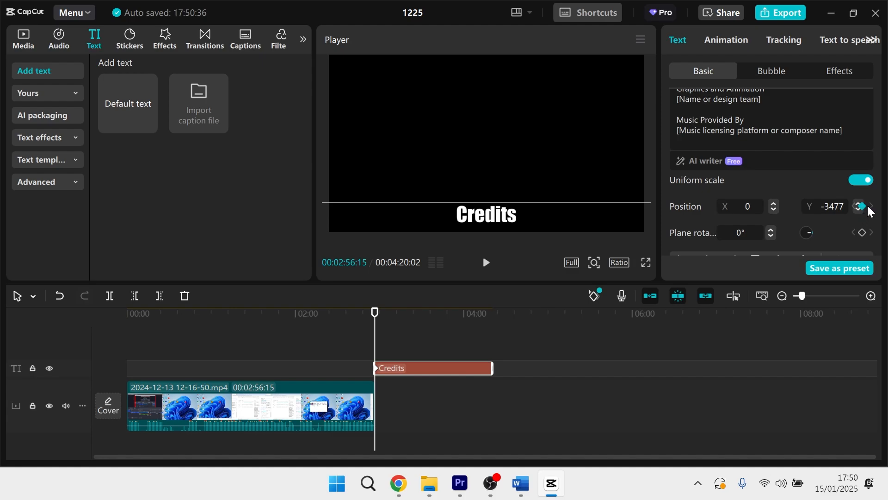
mouse_move(379, 312)
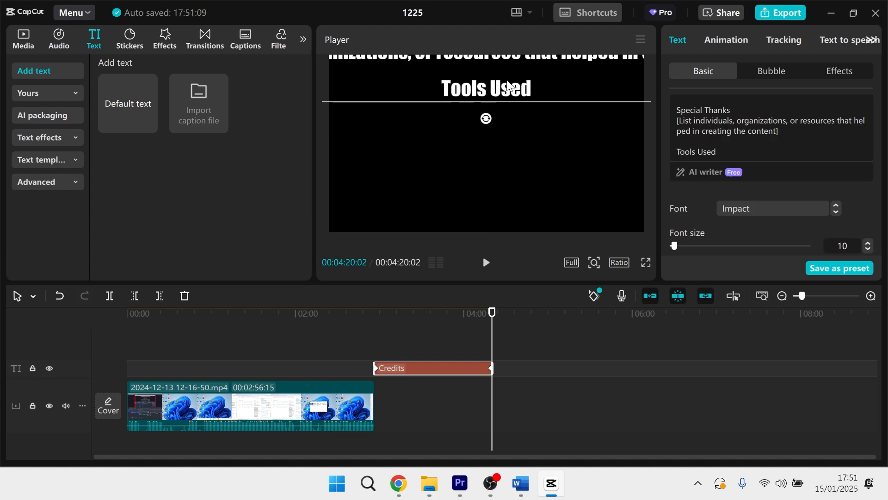
mouse_move(403, 315)
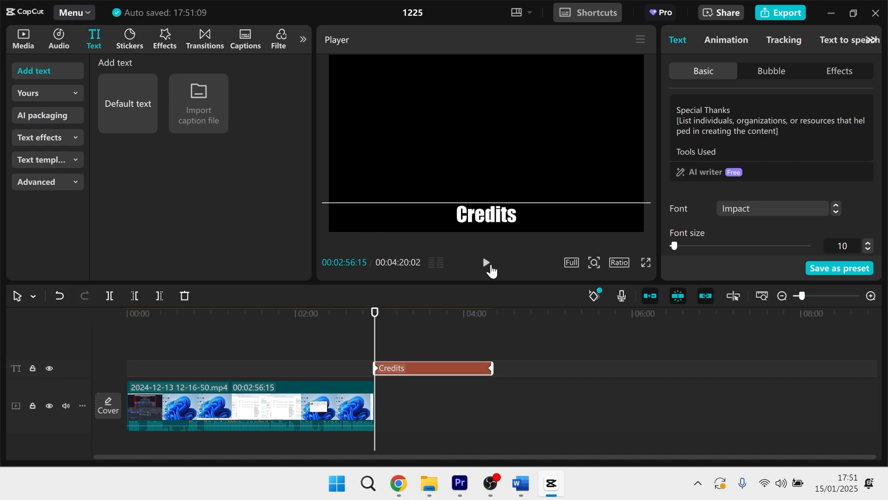
Play and stop the preview to watch the scrolling credits animation.
click(484, 262)
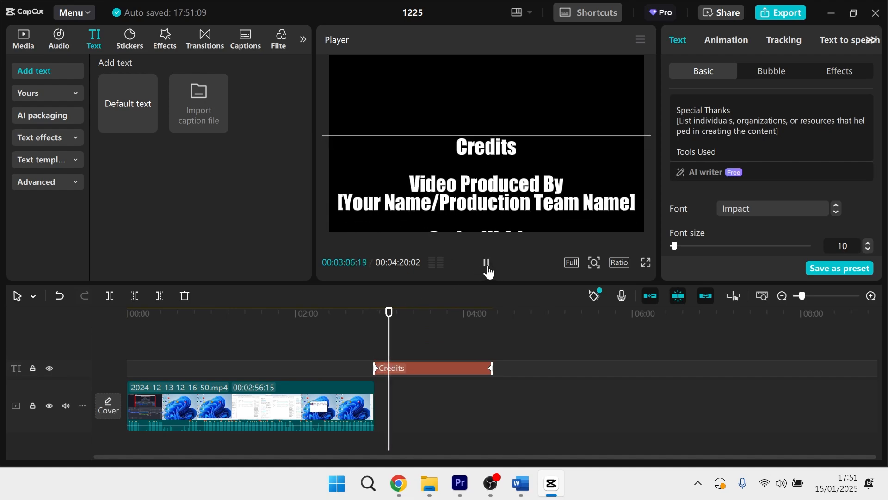
click(485, 263)
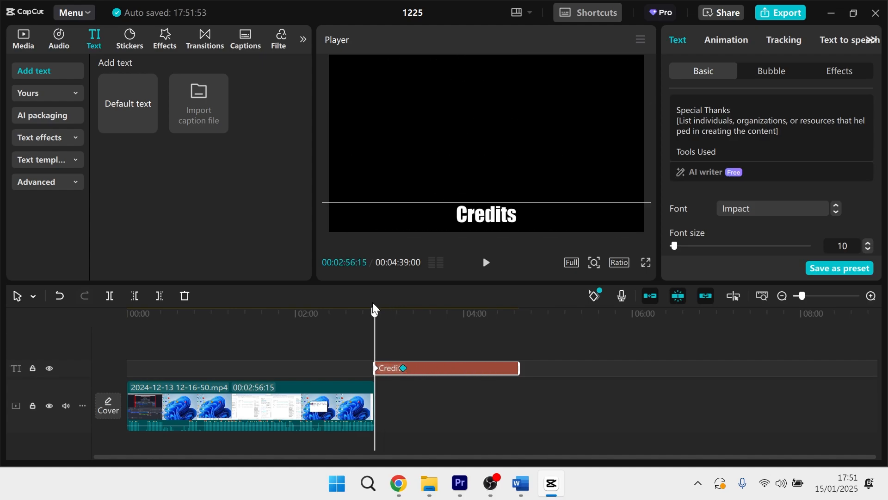
click(485, 262)
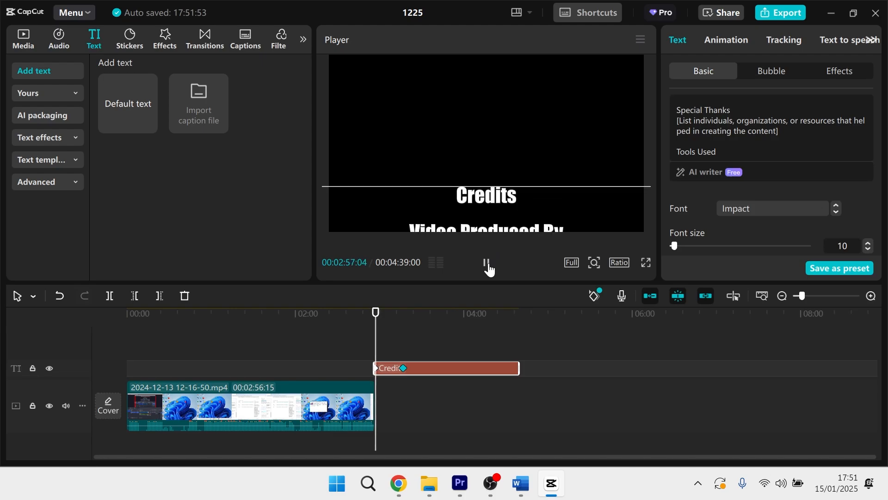
click(486, 262)
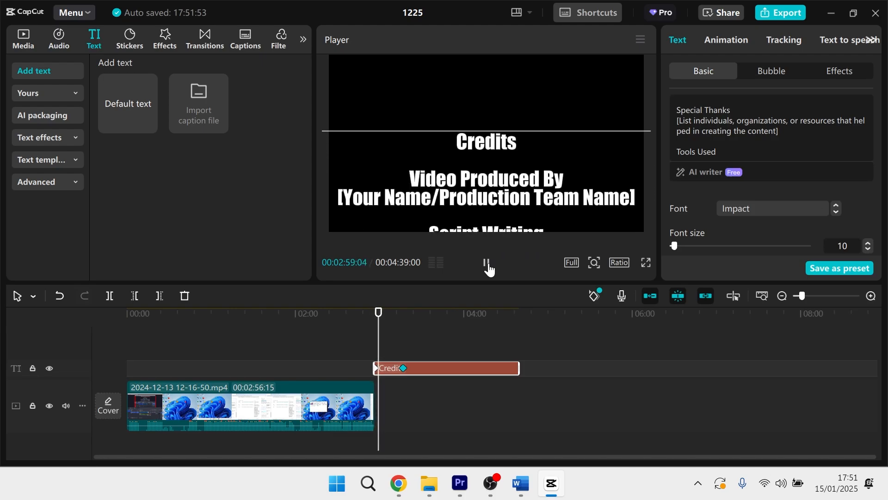
click(485, 262)
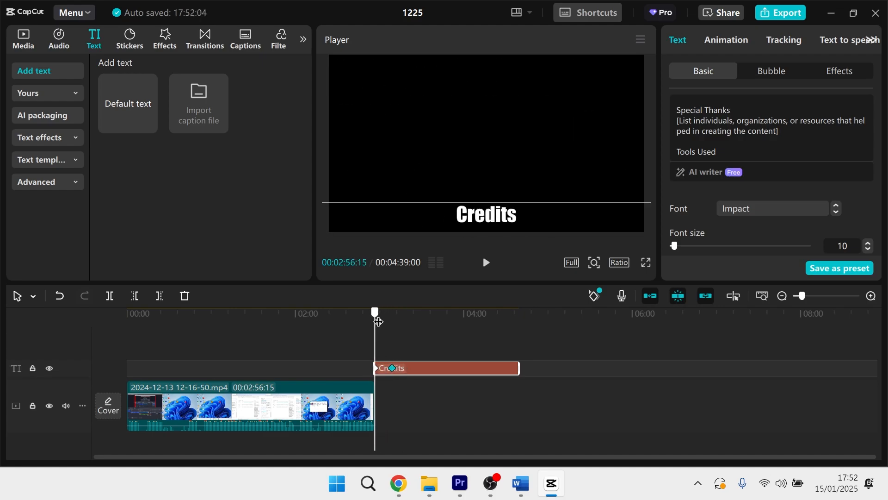
click(485, 262)
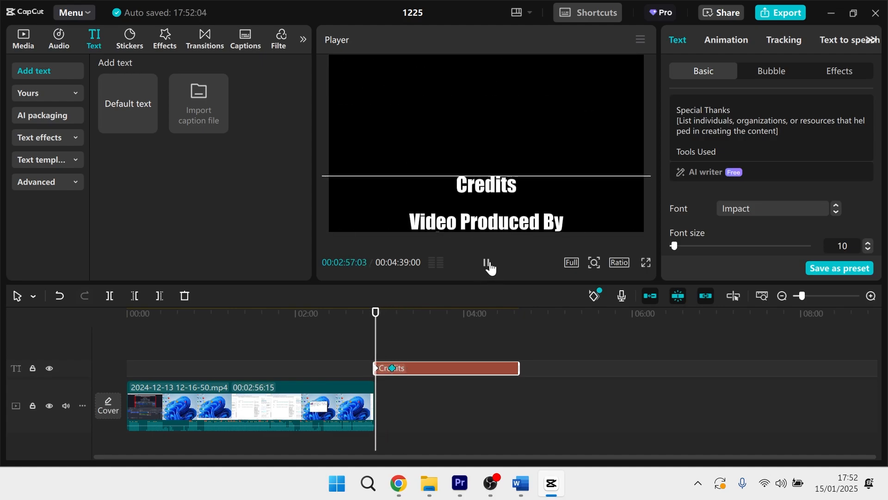
click(486, 263)
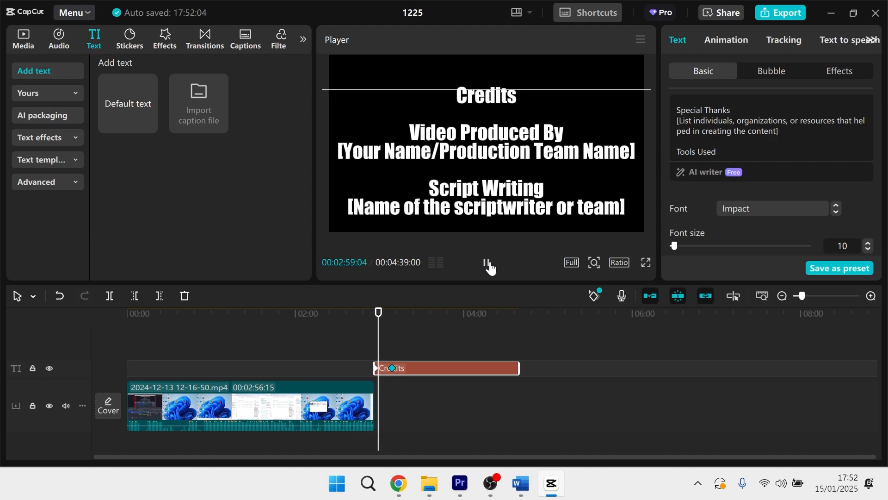
click(486, 262)
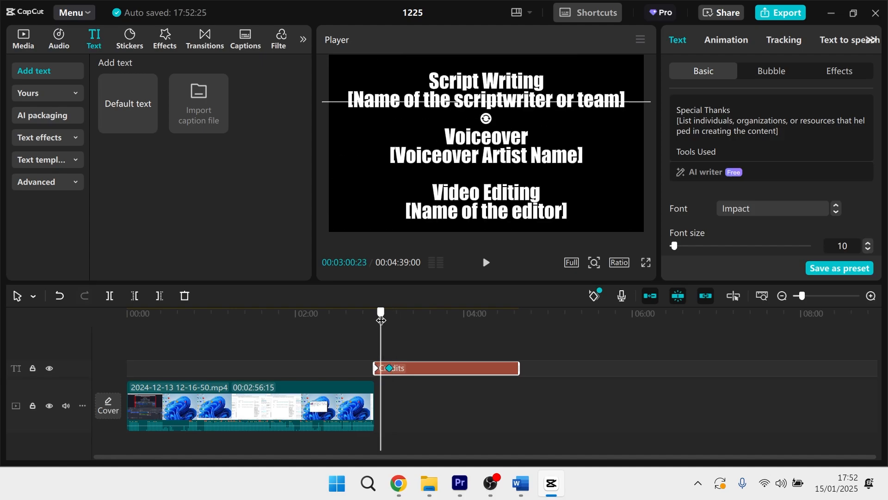
Preview the shortened, faster credits scroll in the player.
click(485, 263)
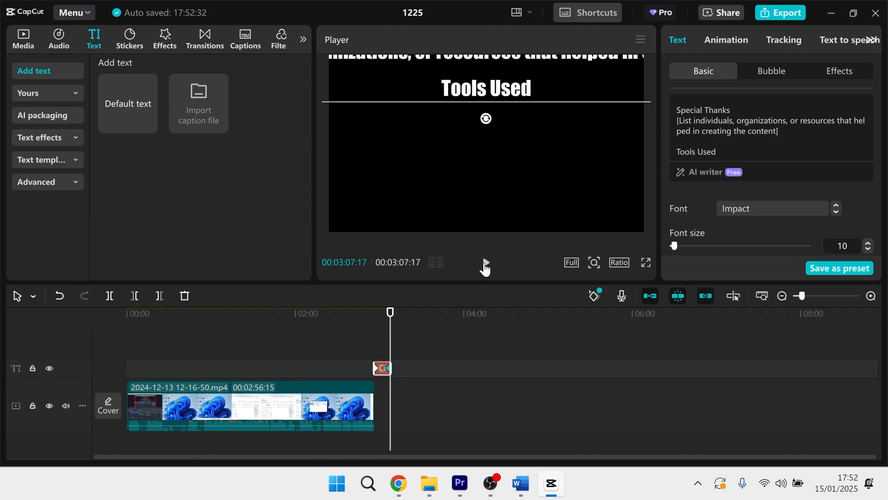
click(484, 263)
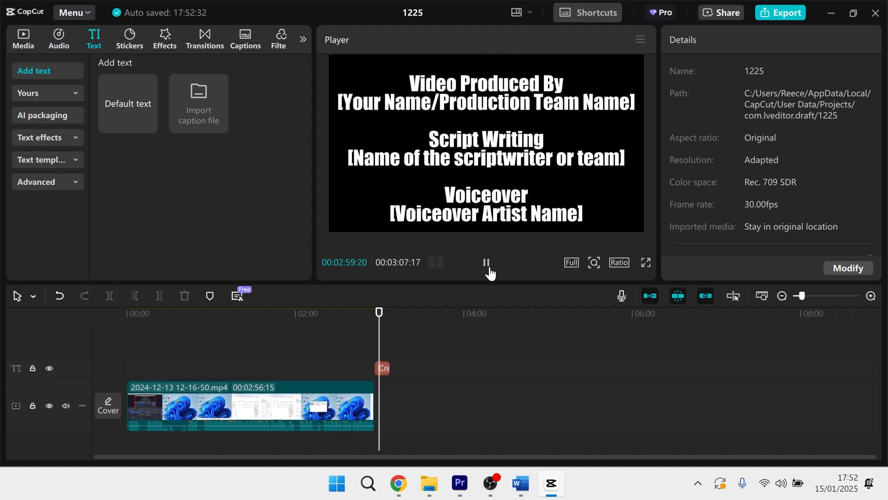
click(485, 262)
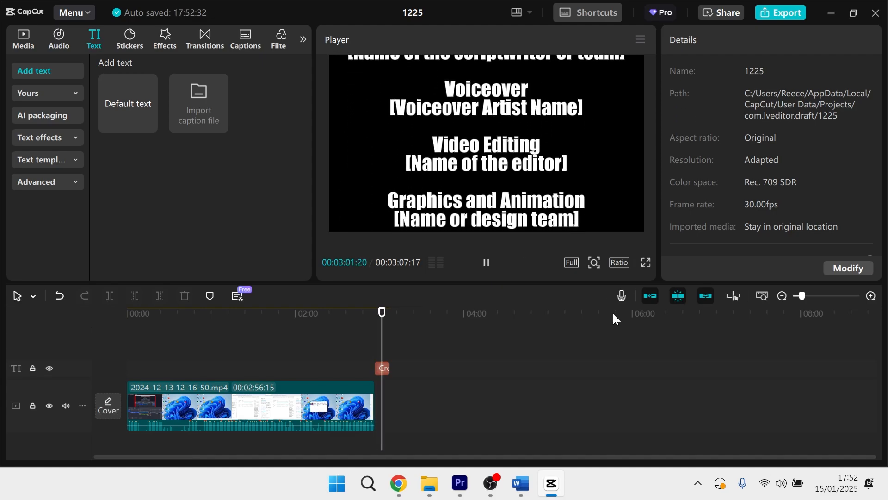